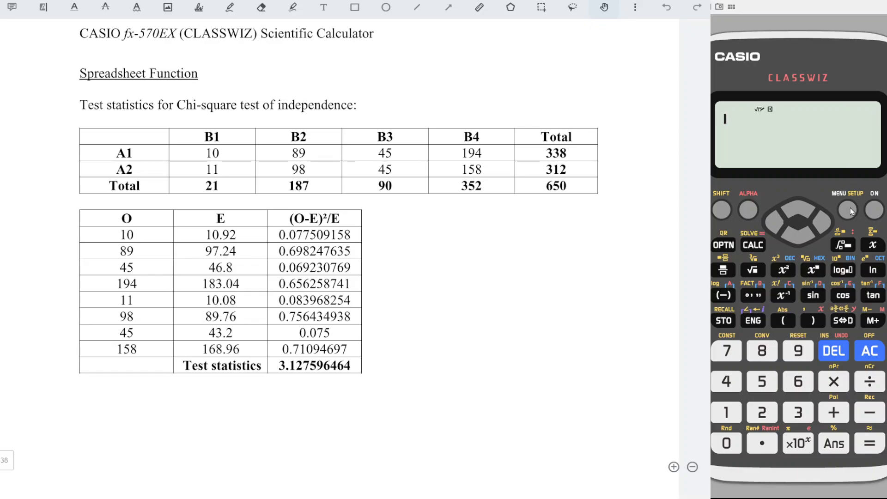
Switch the calculator from the mode menu into Spreadsheet mode with an empty grid
{"action": "left_click", "coordinate": [846, 211]}
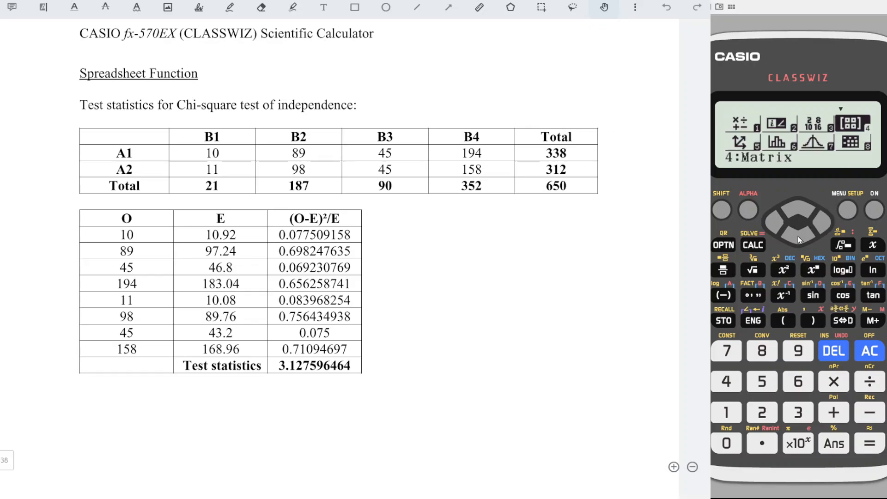
{"action": "left_click", "coordinate": [762, 351]}
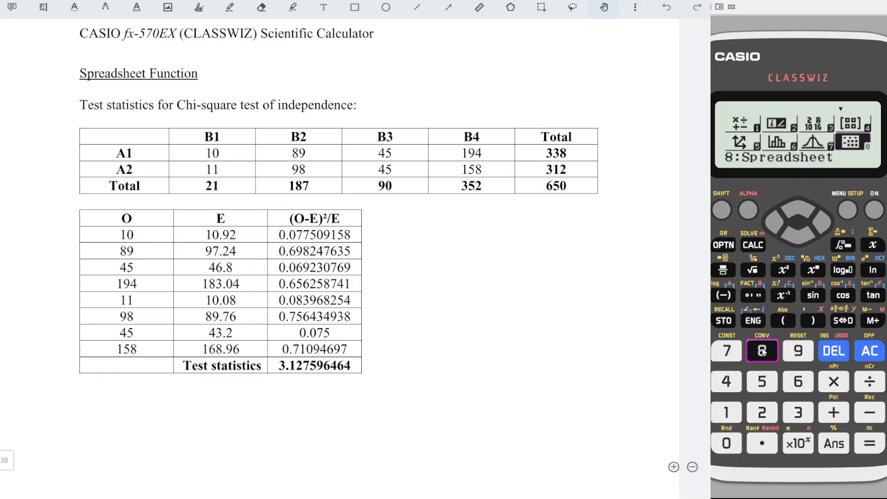
{"action": "left_click", "coordinate": [761, 351]}
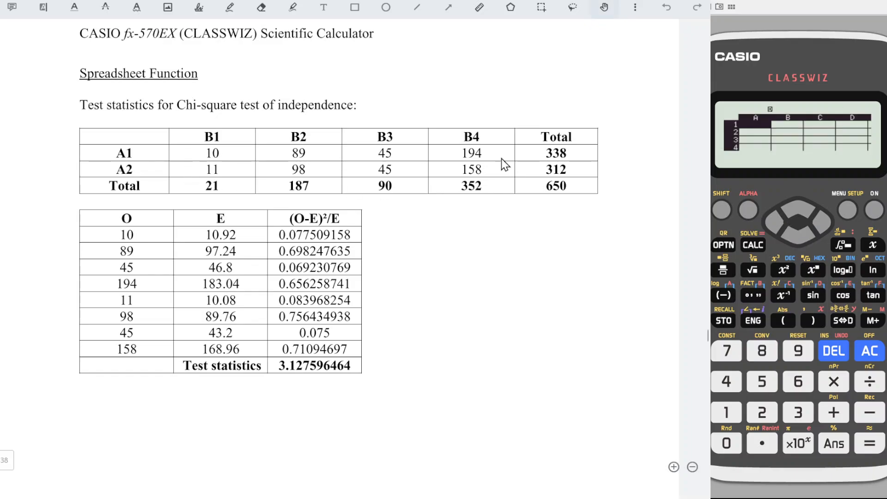
{"action": "mouse_move", "coordinate": [234, 165]}
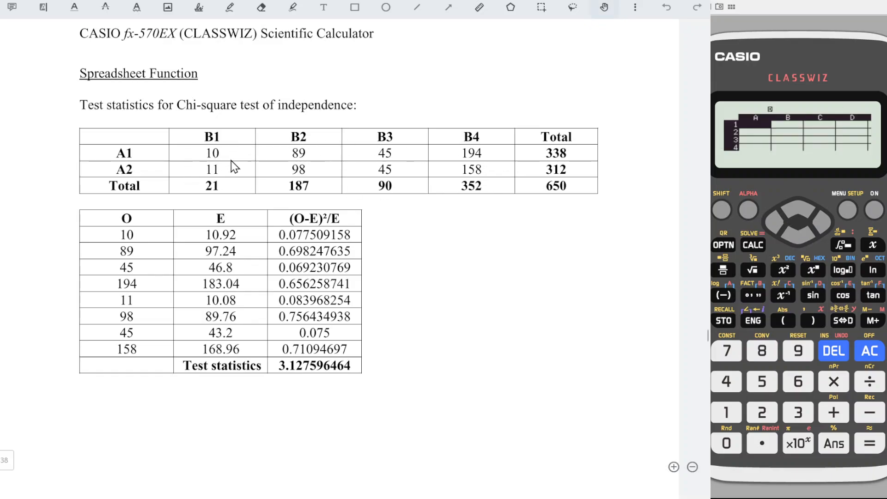
{"action": "mouse_move", "coordinate": [194, 162]}
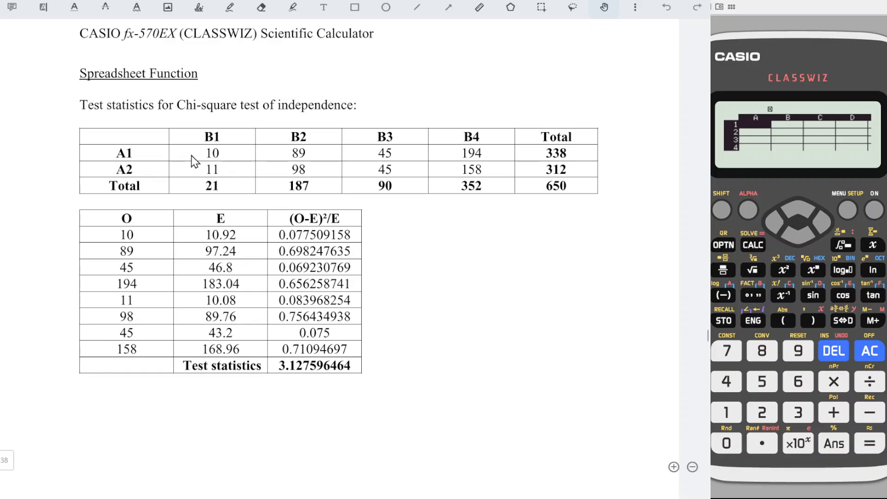
{"action": "mouse_move", "coordinate": [159, 179]}
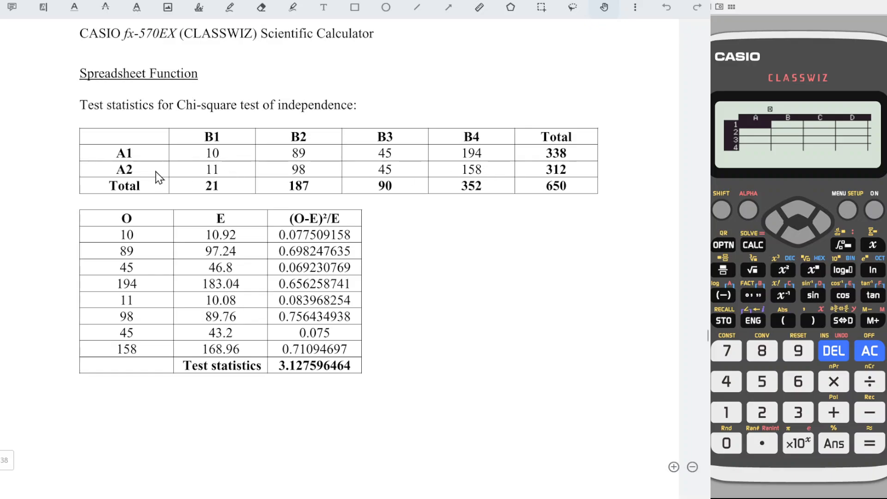
{"action": "mouse_move", "coordinate": [504, 174]}
{"action": "type", "text": "45"}
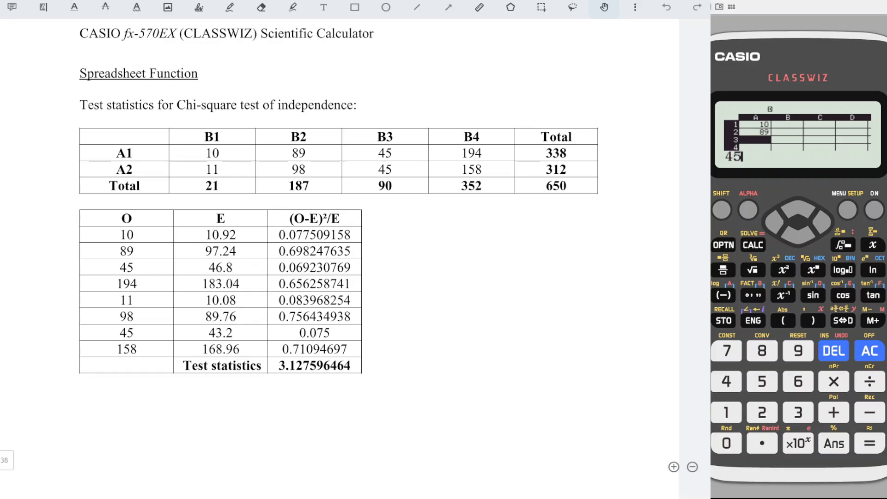
Enter the observed counts 10, 89, 45, 194, 11, 98, 45, 158 down column A
{"action": "left_click", "coordinate": [726, 412]}
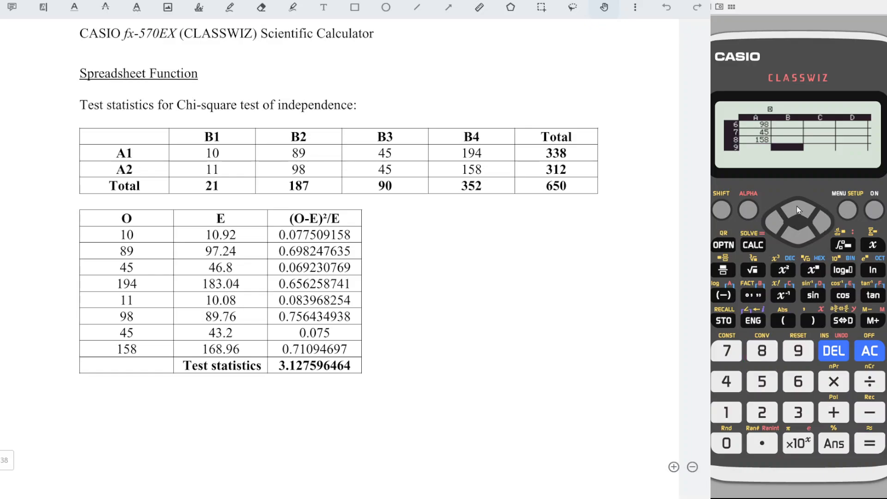
Enter row totals in column B: 338 in rows 1–4 and 312 in rows 5–8
{"action": "left_click", "coordinate": [796, 203]}
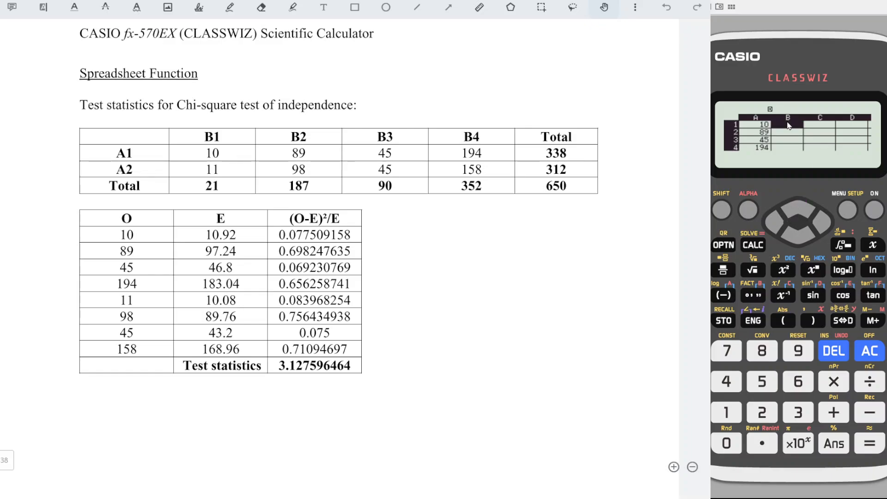
{"action": "mouse_move", "coordinate": [580, 159]}
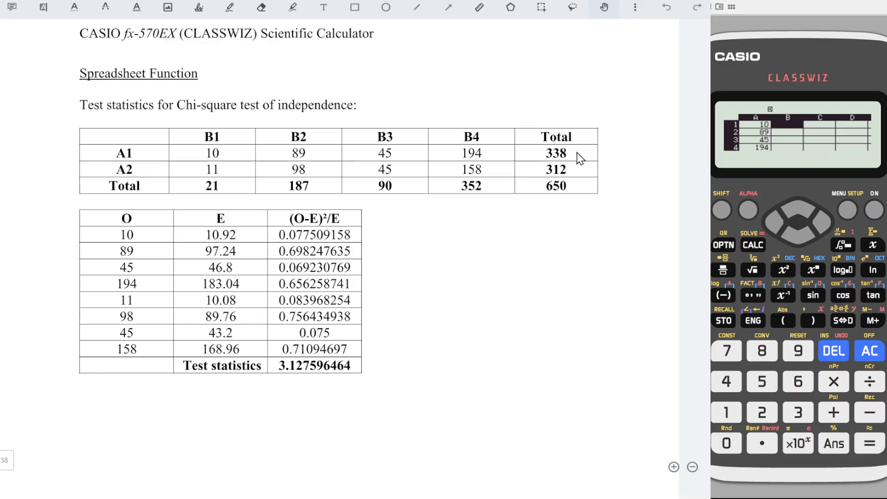
{"action": "mouse_move", "coordinate": [262, 163]}
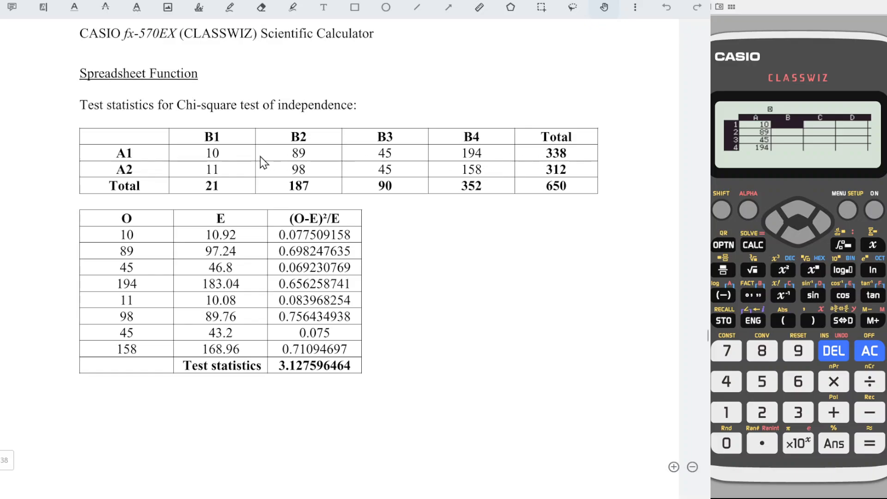
{"action": "mouse_move", "coordinate": [576, 157]}
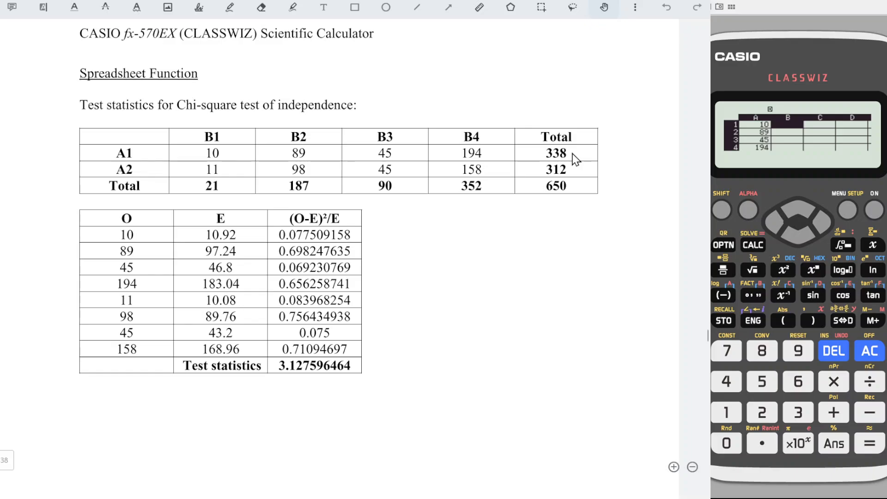
{"action": "mouse_move", "coordinate": [507, 151]}
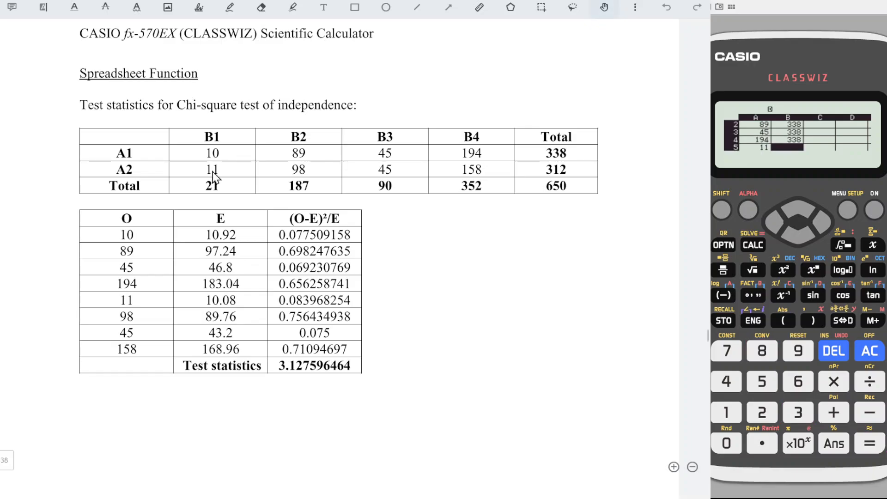
{"action": "mouse_move", "coordinate": [642, 176]}
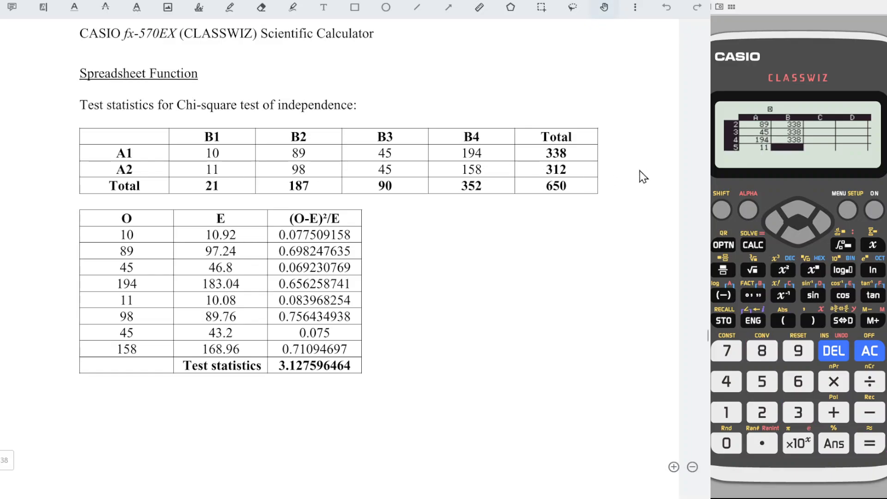
{"action": "mouse_move", "coordinate": [874, 161]}
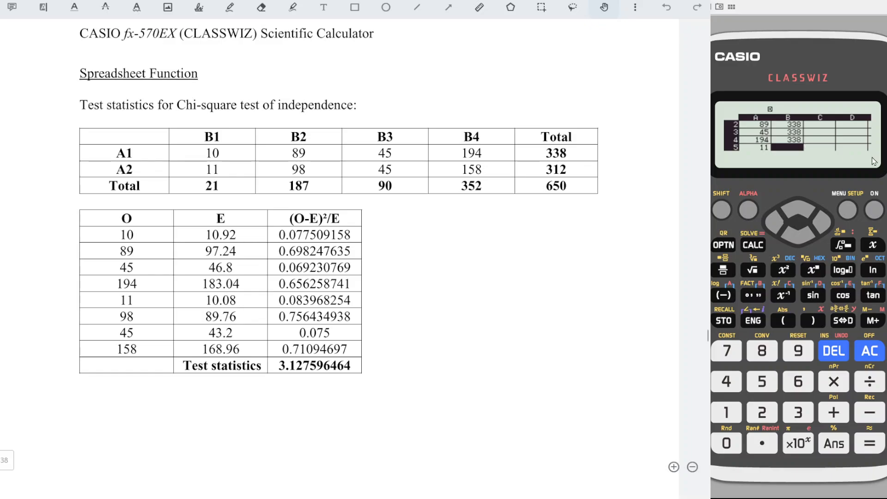
{"action": "left_click", "coordinate": [726, 412]}
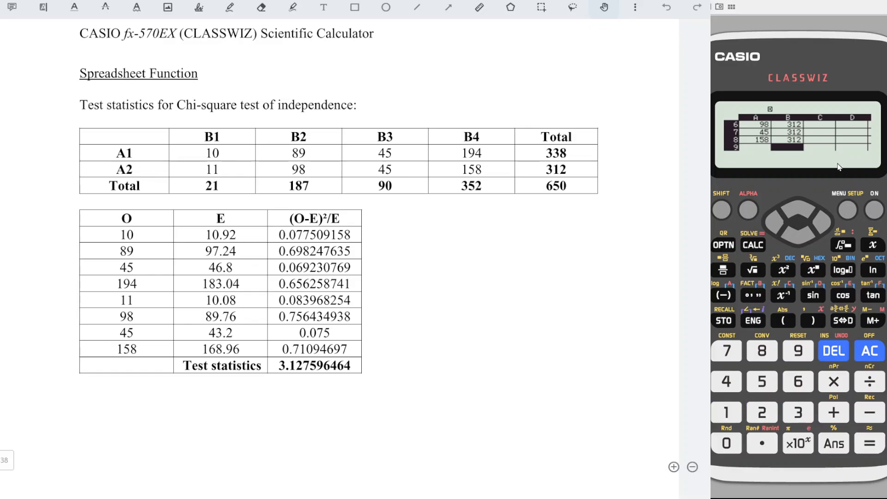
{"action": "left_click", "coordinate": [797, 208]}
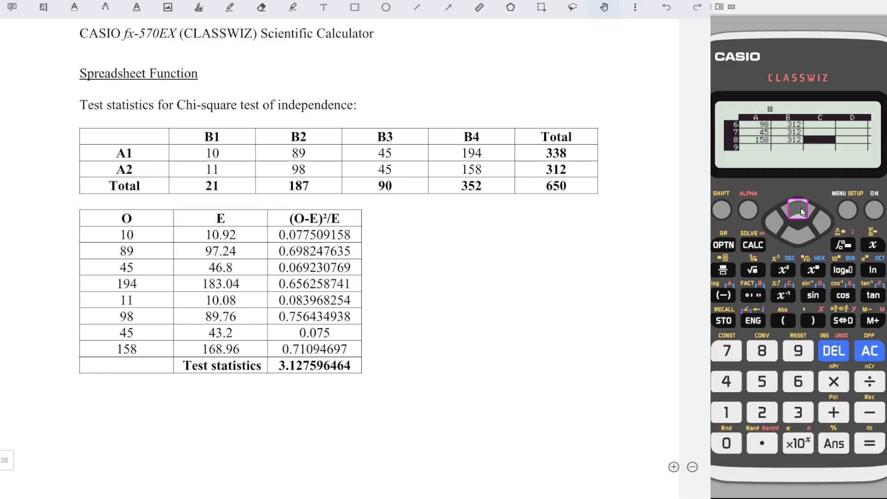
Enter column totals 21, 187, 90, 352 in column C for rows 1–4 and again for rows 5–8
{"action": "left_click", "coordinate": [798, 208]}
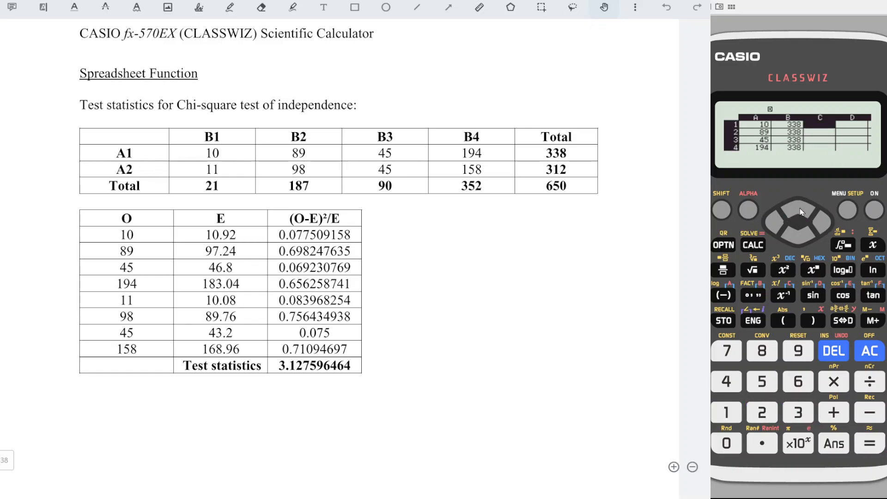
{"action": "mouse_move", "coordinate": [810, 125]}
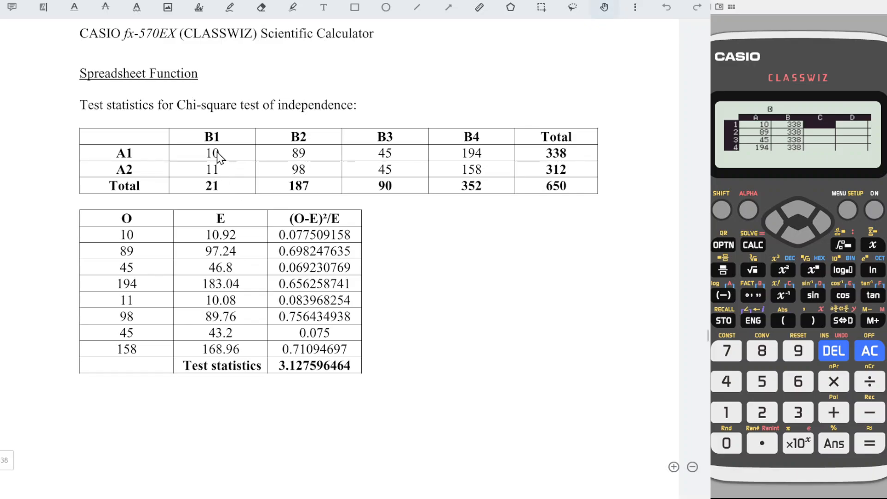
{"action": "mouse_move", "coordinate": [214, 199]}
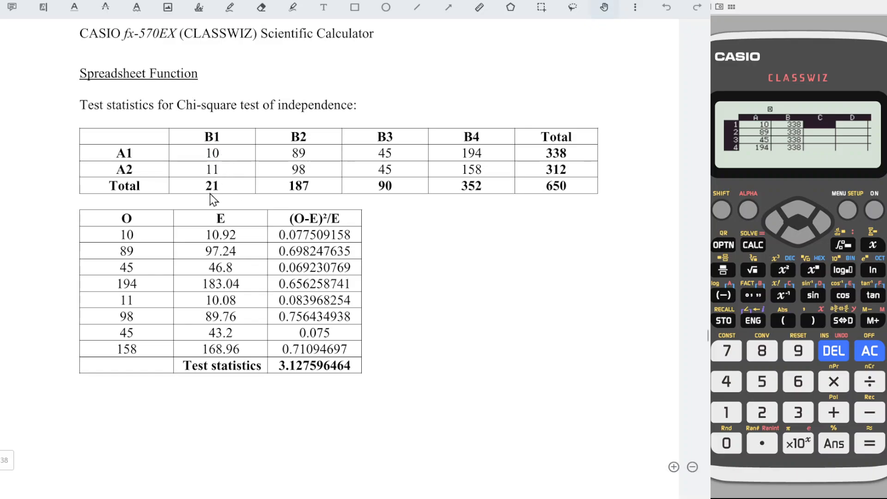
{"action": "mouse_move", "coordinate": [302, 206]}
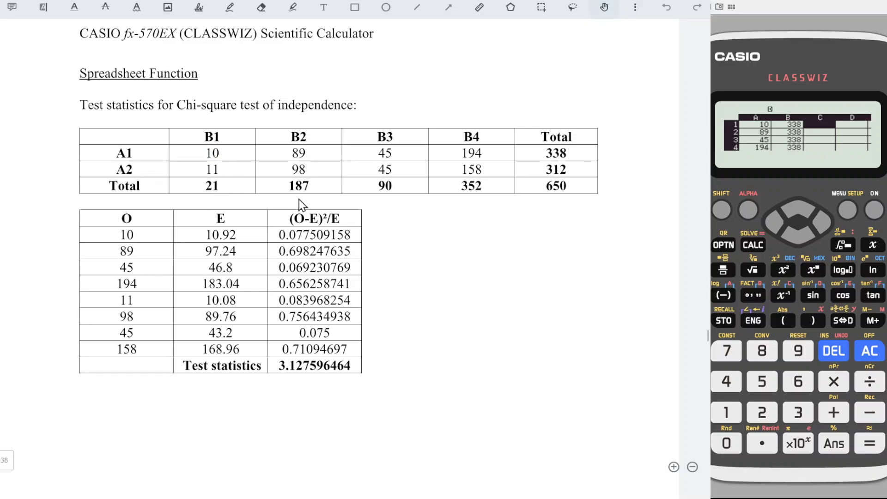
{"action": "mouse_move", "coordinate": [542, 192]}
{"action": "type", "text": "21"}
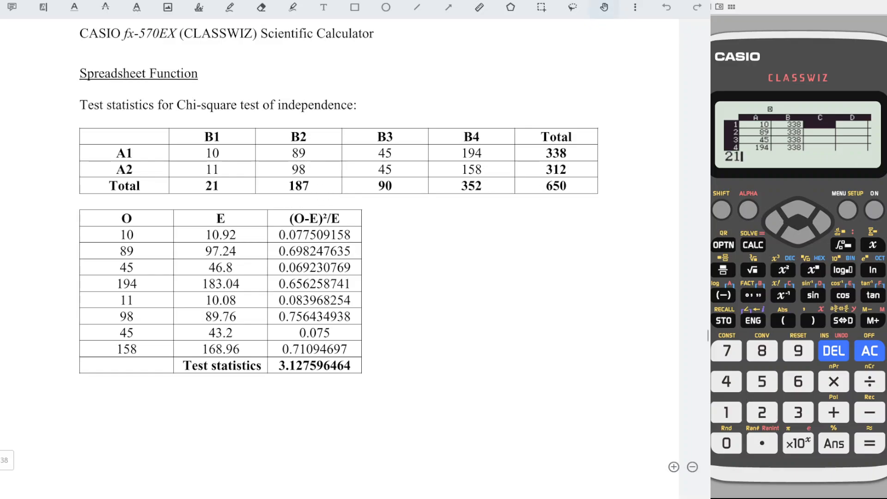
{"action": "left_click", "coordinate": [869, 443]}
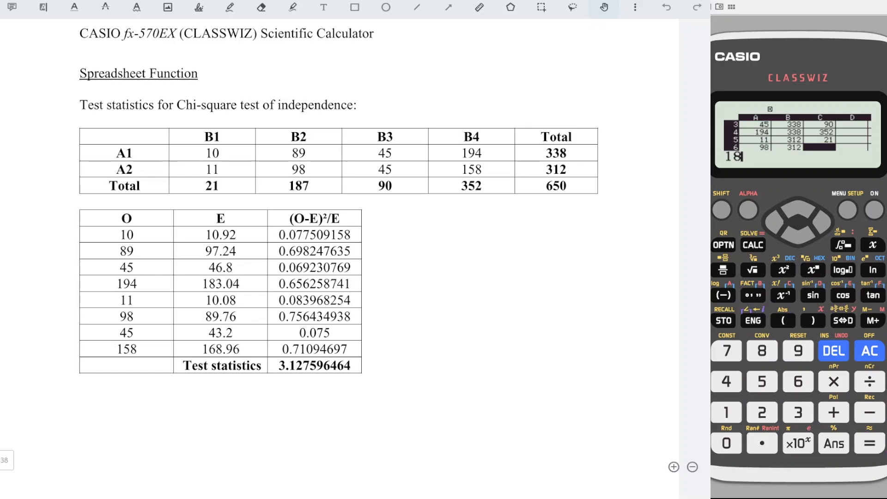
{"action": "left_click", "coordinate": [797, 351]}
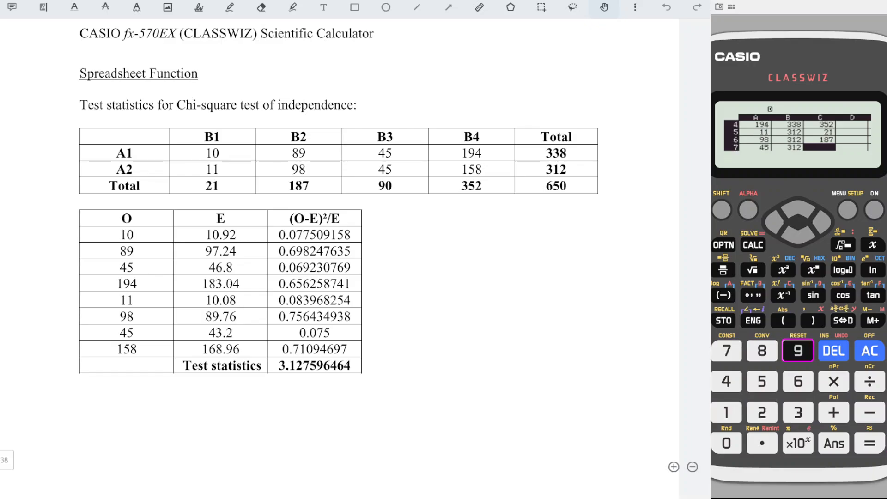
{"action": "left_click", "coordinate": [761, 381]}
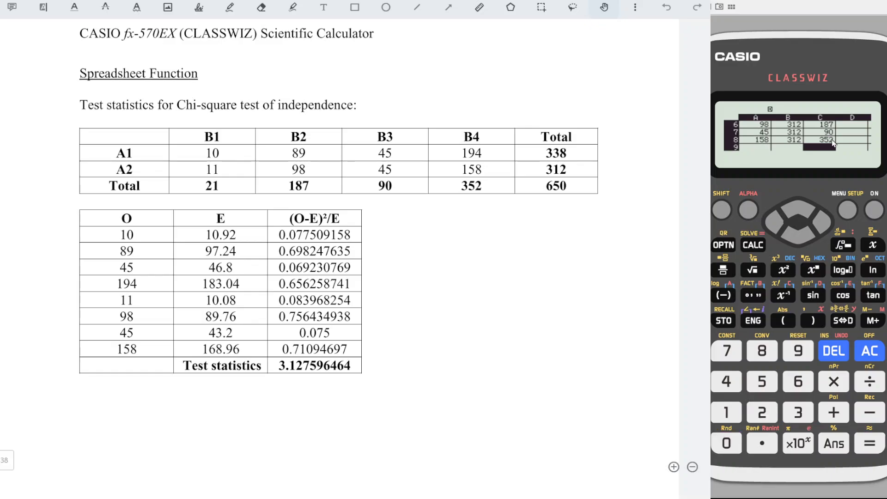
{"action": "left_click", "coordinate": [796, 208]}
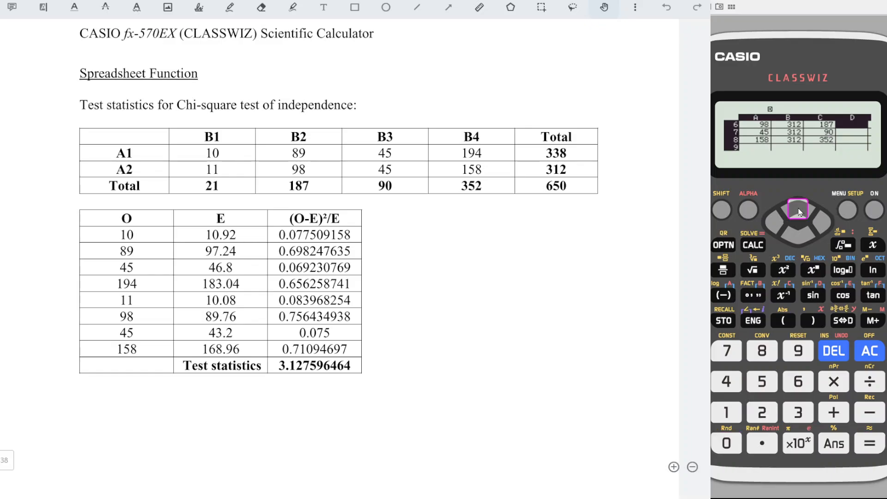
Build the Fill Formula =B1×C1÷650 for the expected counts
{"action": "left_click", "coordinate": [796, 208]}
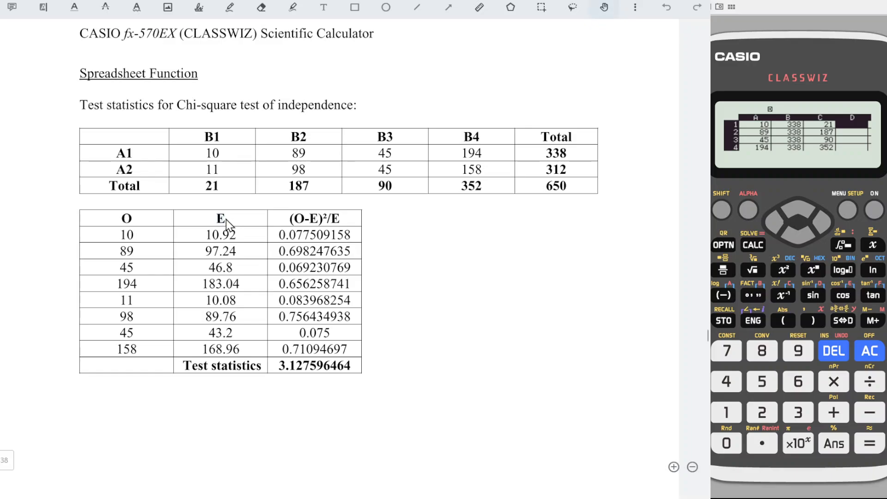
{"action": "mouse_move", "coordinate": [431, 192]}
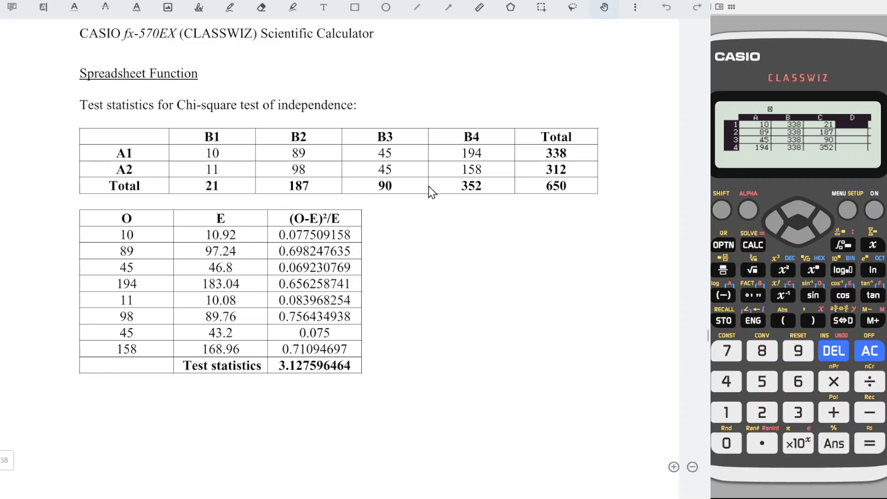
{"action": "mouse_move", "coordinate": [557, 138]}
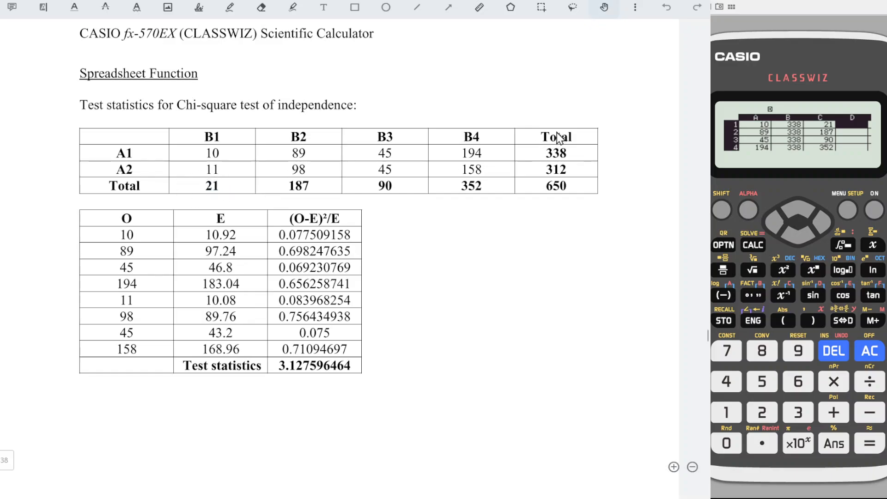
{"action": "mouse_move", "coordinate": [575, 188]}
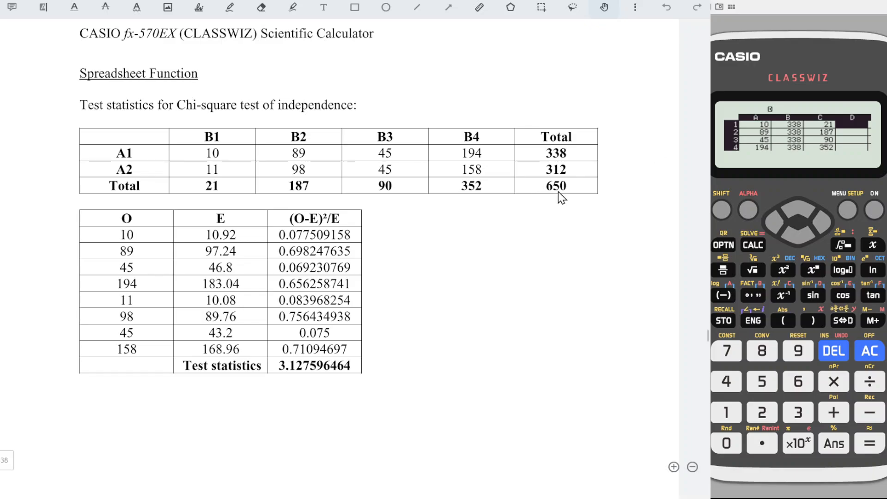
{"action": "mouse_move", "coordinate": [569, 192]}
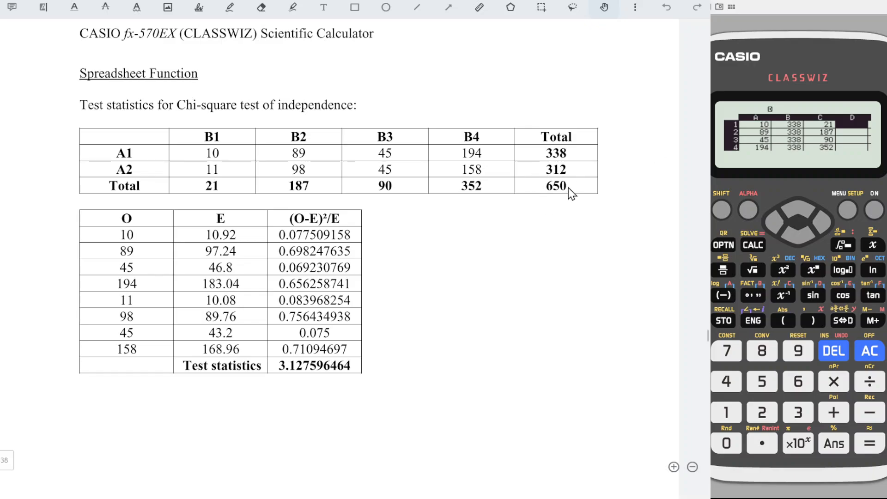
{"action": "left_click", "coordinate": [723, 245]}
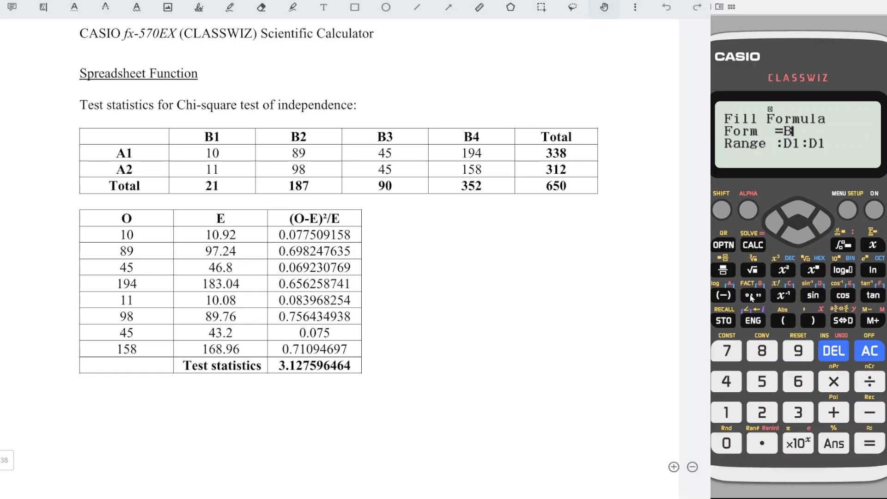
{"action": "left_click", "coordinate": [832, 381]}
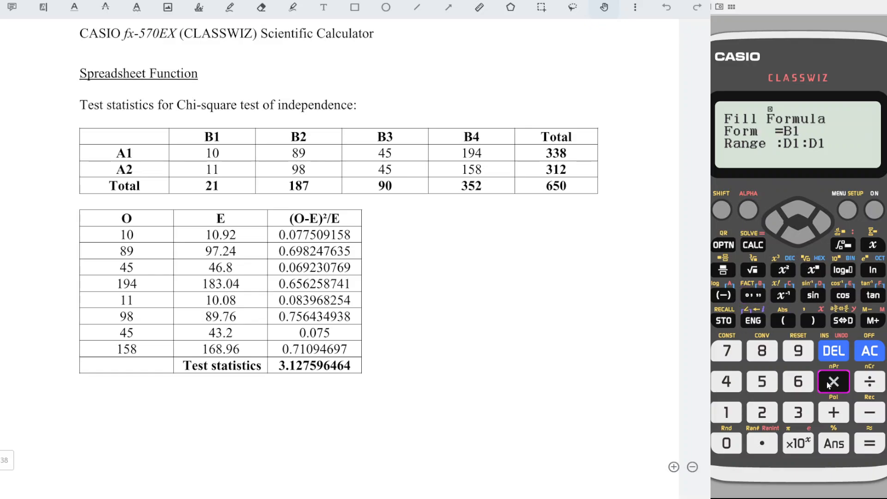
{"action": "left_click", "coordinate": [832, 381]}
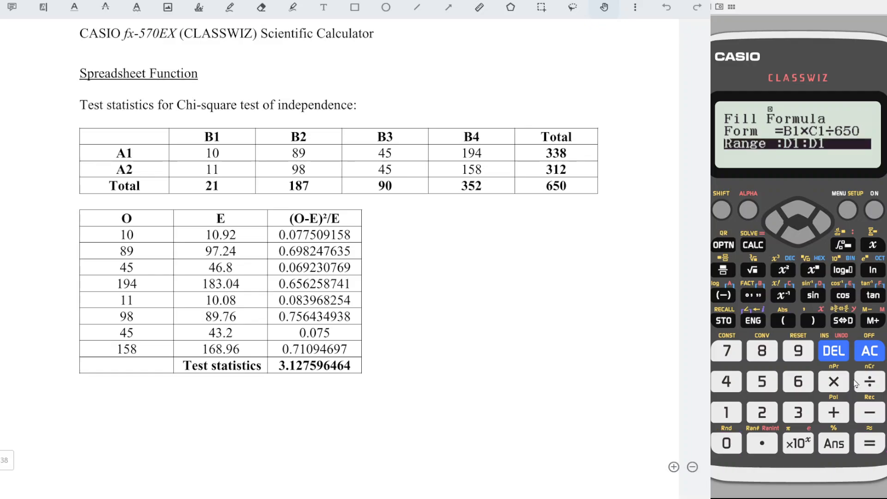
Set the fill range to D1:D8 so column D shows 10.92, 97.24, 46.8, 183.04
{"action": "left_click", "coordinate": [820, 221]}
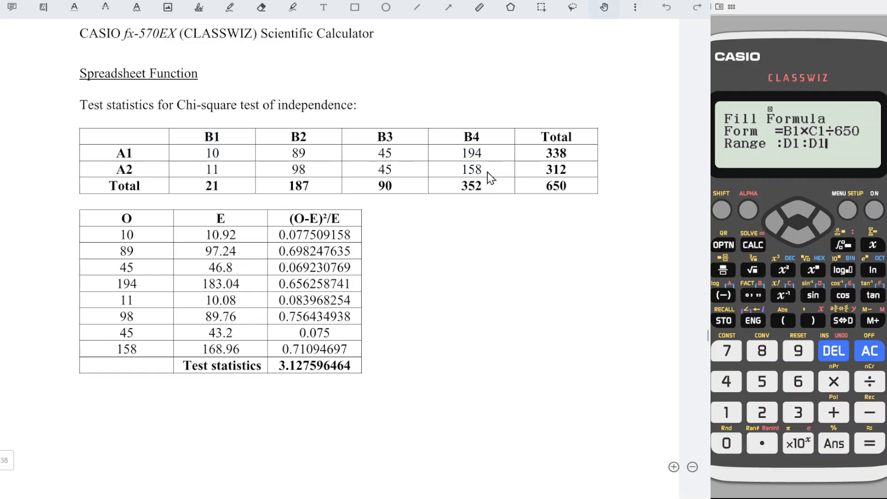
{"action": "mouse_move", "coordinate": [831, 168]}
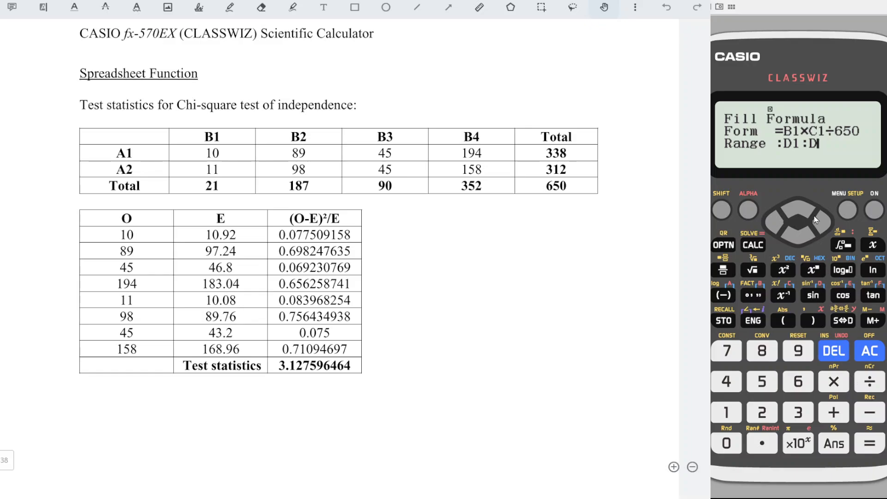
{"action": "left_click", "coordinate": [761, 350]}
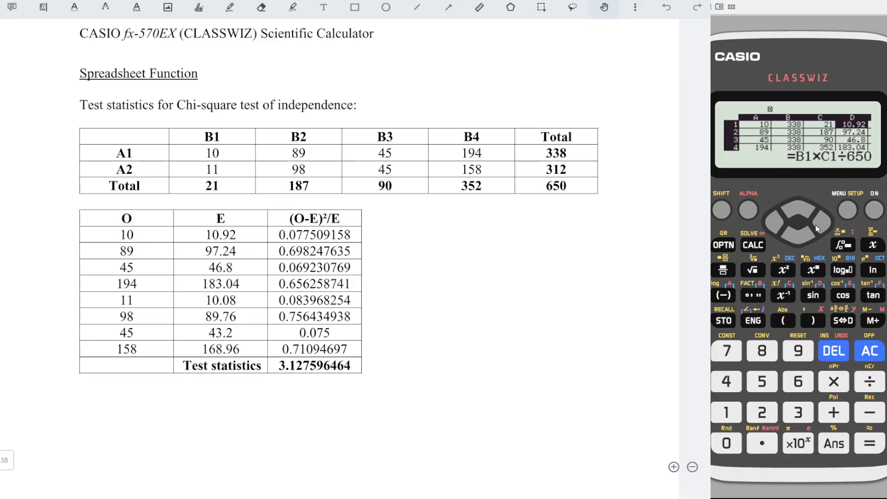
{"action": "left_click", "coordinate": [813, 211]}
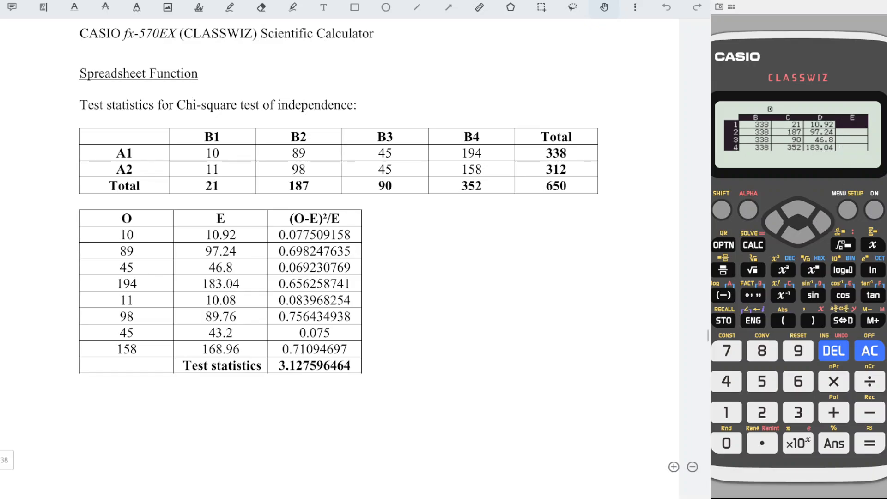
{"action": "mouse_move", "coordinate": [332, 238]}
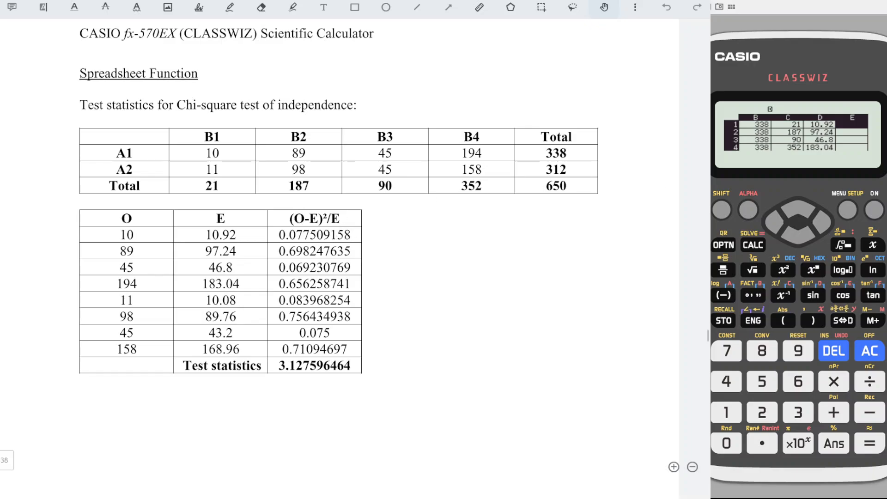
Fill =(A1−D1)²÷D1 over E1:E8, giving 0.0775, 0.6982, 0.0692, 0.6562 and onward
{"action": "left_click", "coordinate": [722, 245]}
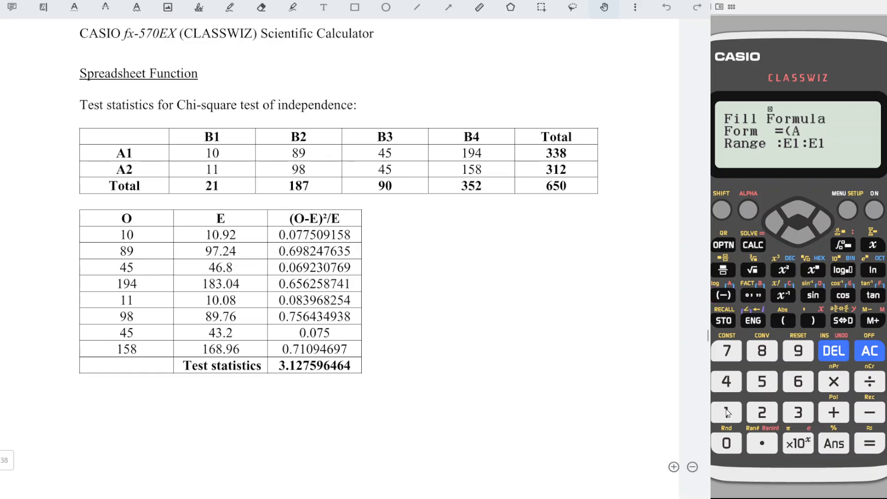
{"action": "left_click", "coordinate": [726, 411]}
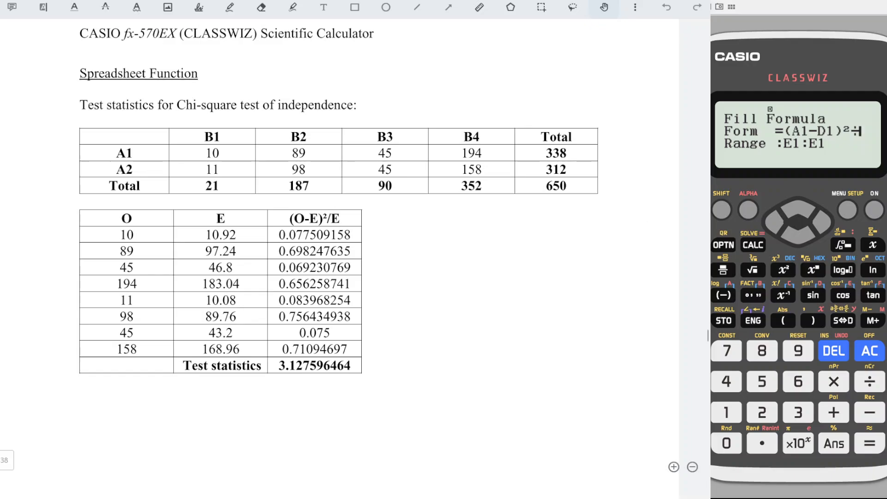
{"action": "left_click", "coordinate": [812, 294]}
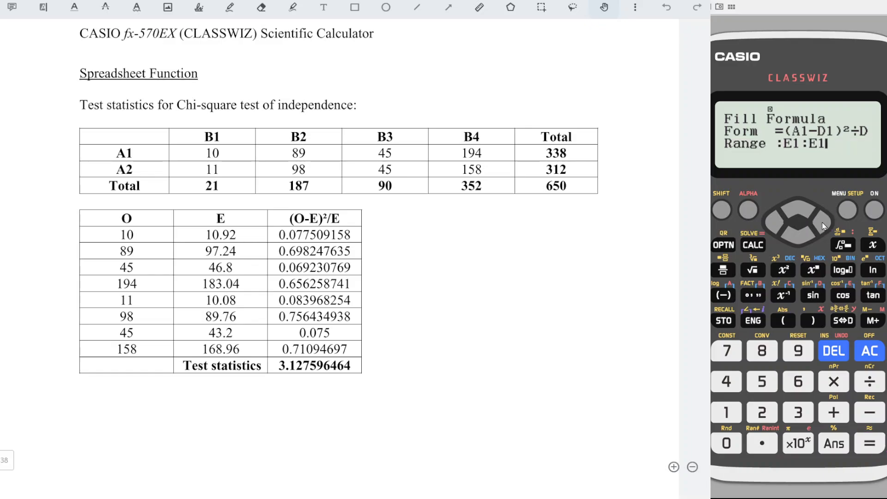
{"action": "left_click", "coordinate": [832, 350]}
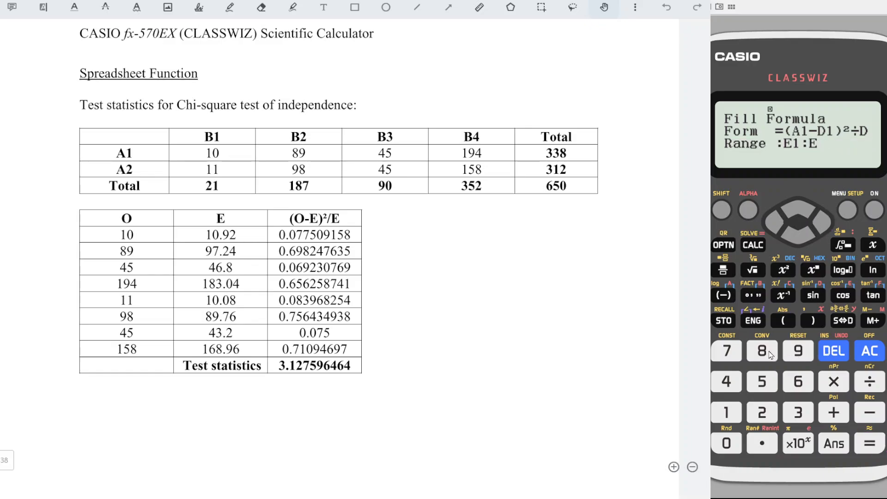
{"action": "left_click", "coordinate": [761, 350]}
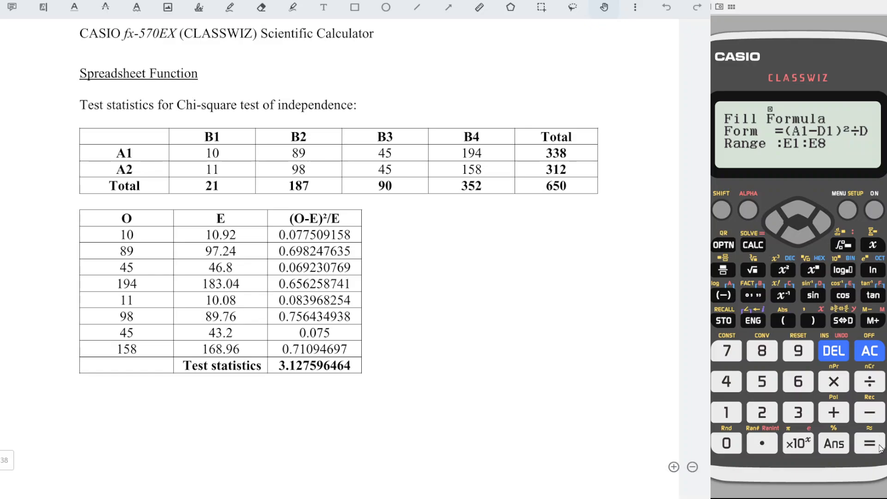
{"action": "left_click", "coordinate": [866, 443]}
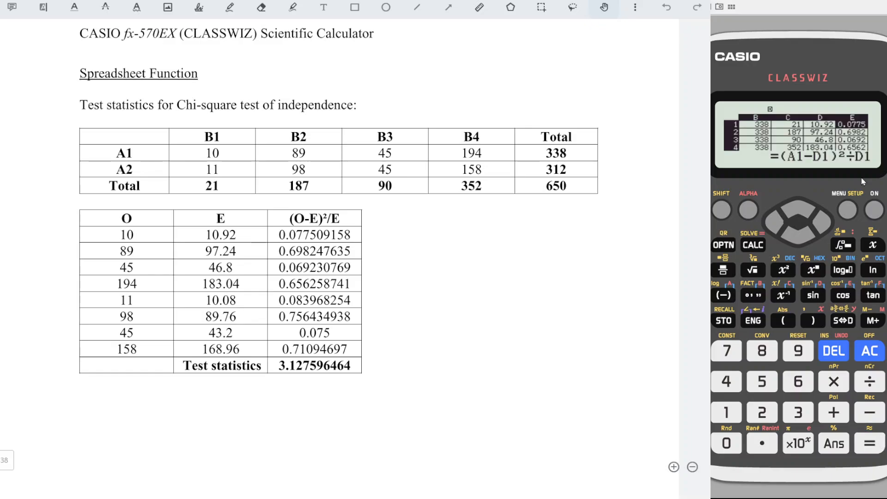
{"action": "mouse_move", "coordinate": [344, 259]}
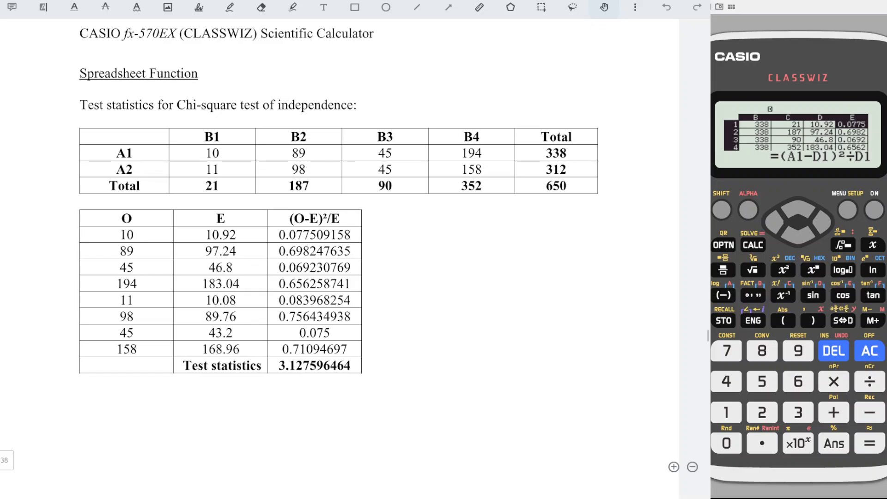
Put =Sum(E1:E8) in cell E9 to get the chi-square statistic 3.1275
{"action": "double_click", "coordinate": [314, 365]}
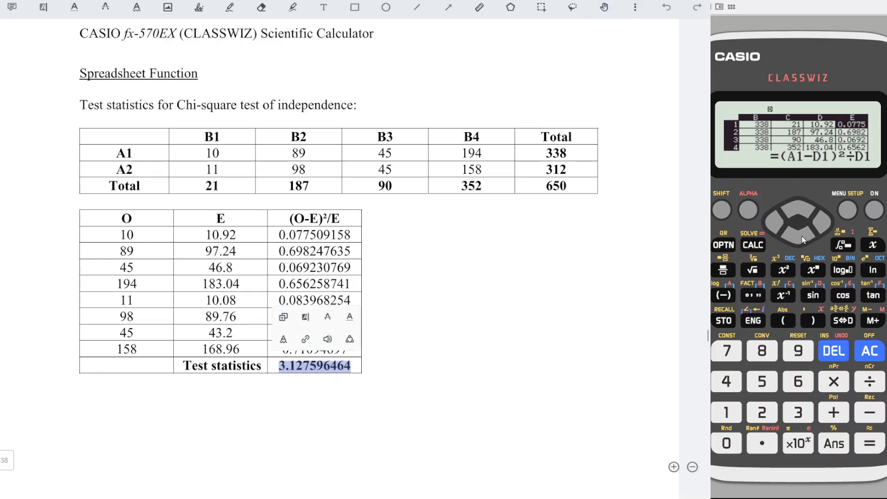
{"action": "left_click", "coordinate": [797, 231]}
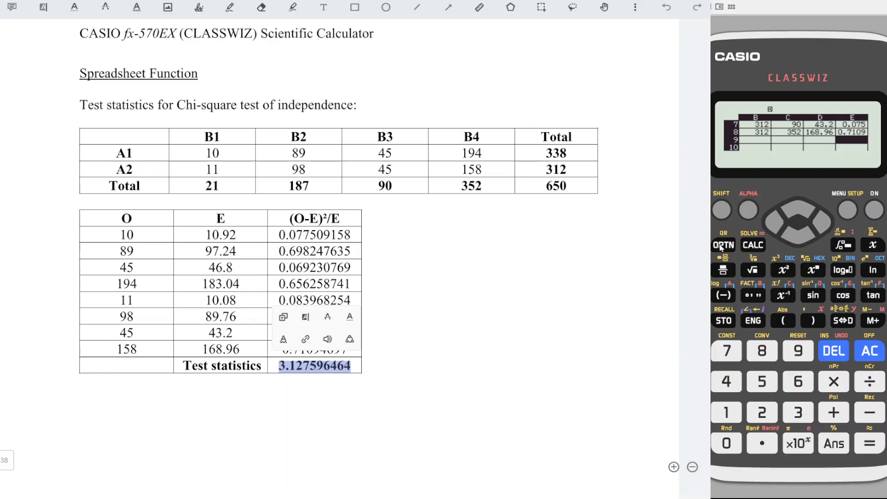
{"action": "left_click", "coordinate": [722, 244]}
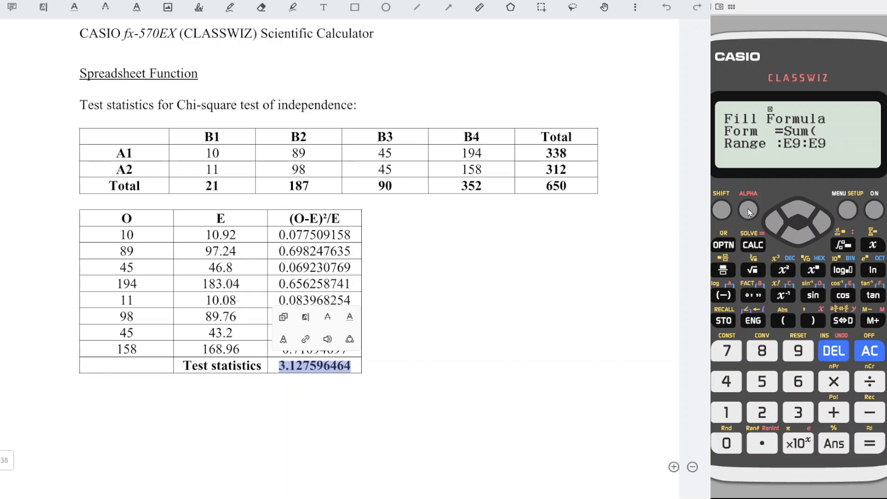
{"action": "left_click", "coordinate": [842, 294]}
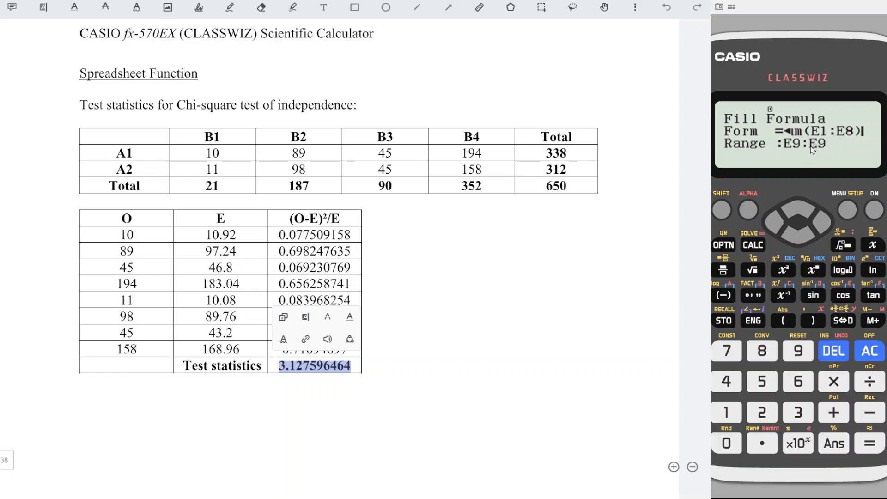
{"action": "left_click", "coordinate": [869, 442]}
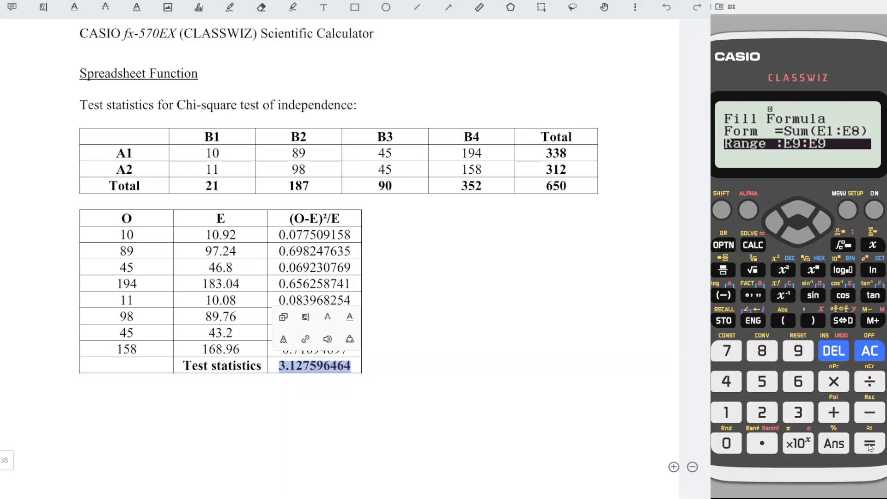
{"action": "left_click", "coordinate": [869, 443]}
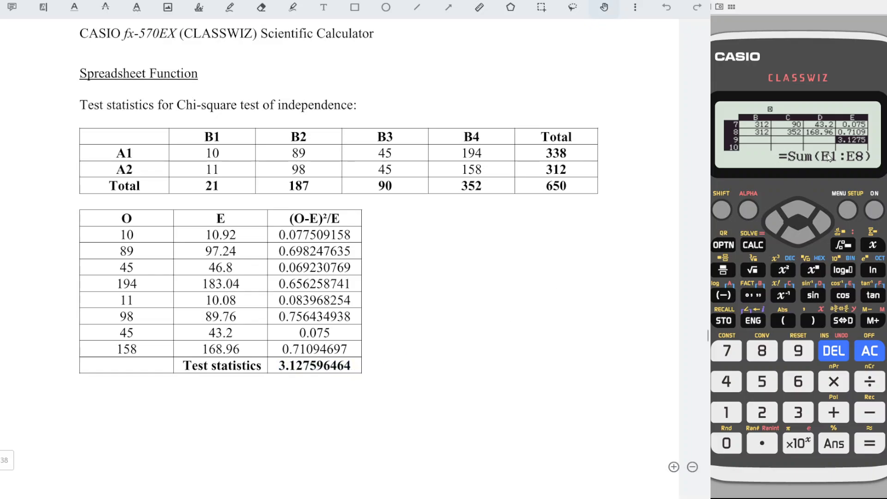
{"action": "mouse_move", "coordinate": [723, 251]}
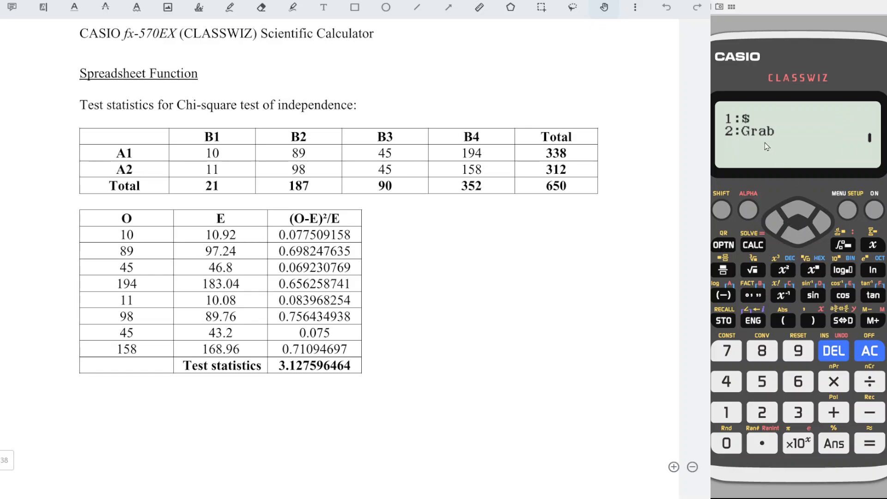
{"action": "mouse_move", "coordinate": [789, 381]}
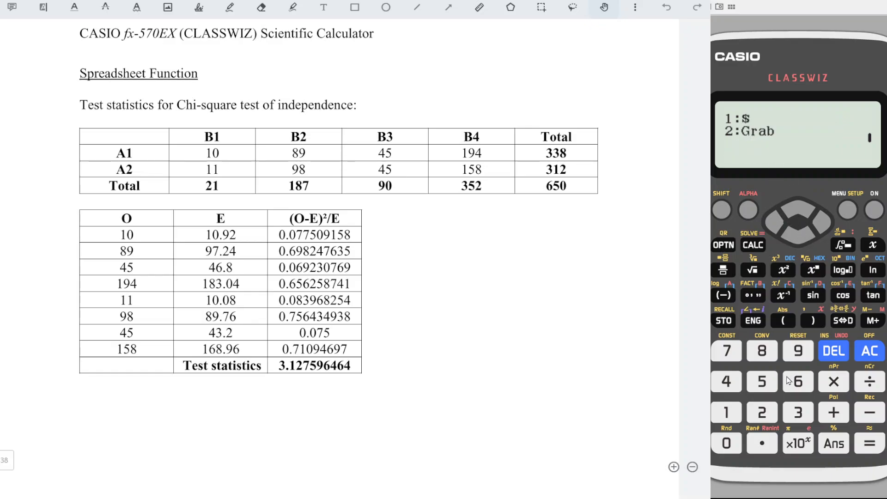
{"action": "left_click", "coordinate": [869, 443]}
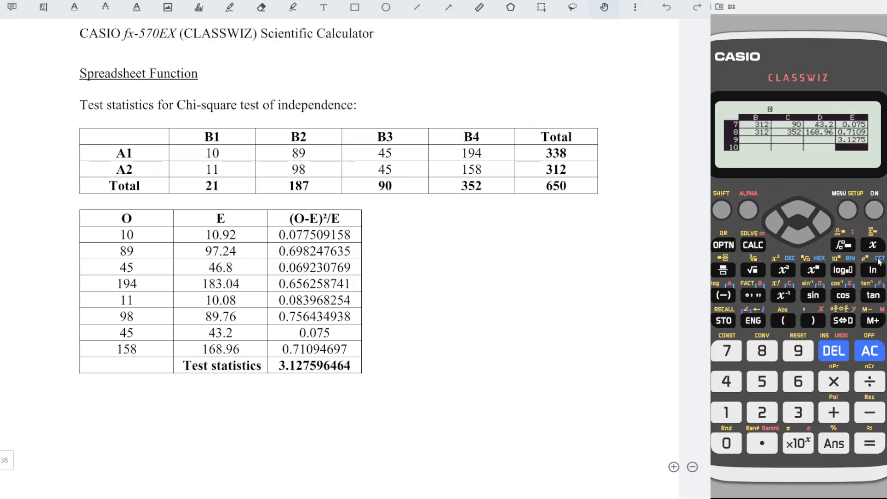
{"action": "mouse_move", "coordinate": [837, 173]}
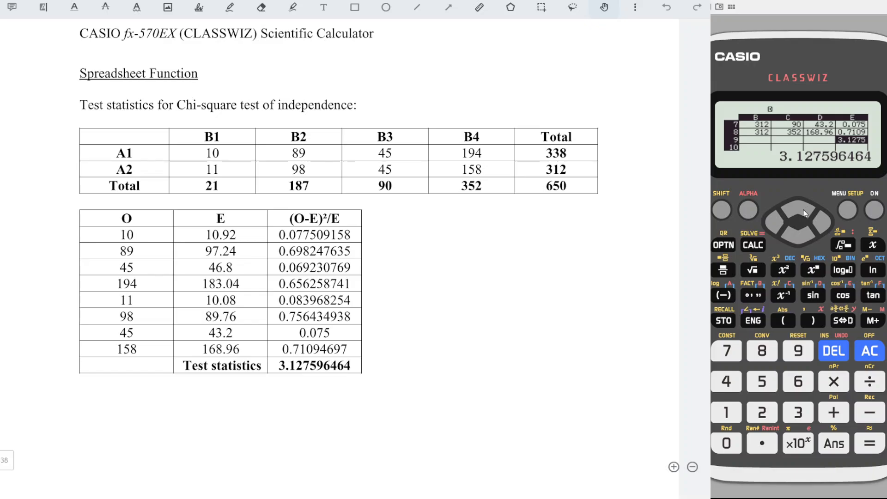
{"action": "mouse_move", "coordinate": [794, 179]}
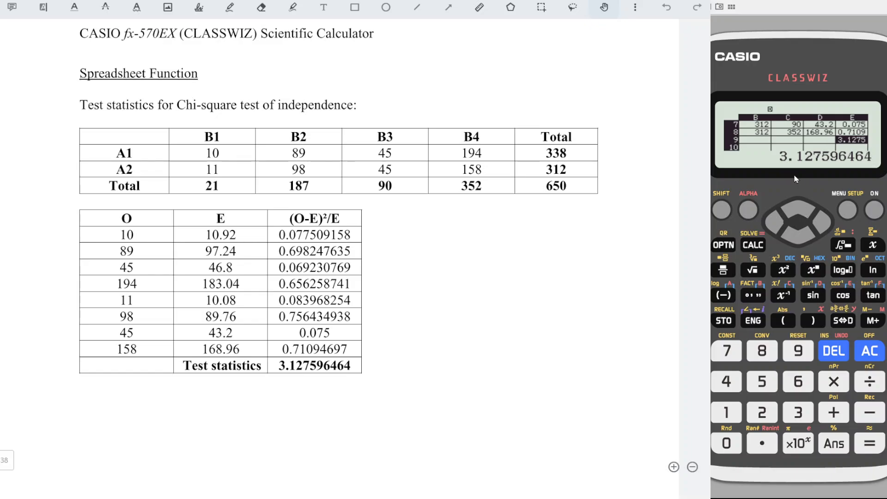
{"action": "left_click", "coordinate": [796, 209]}
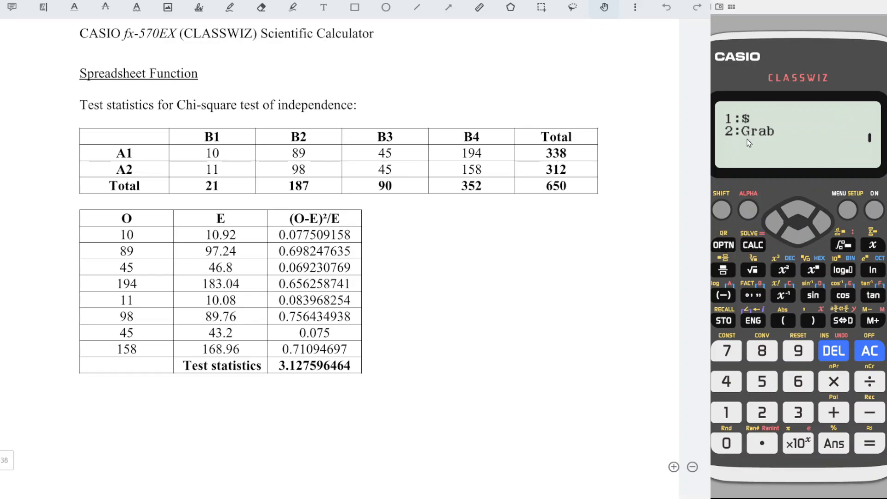
{"action": "left_click", "coordinate": [869, 443]}
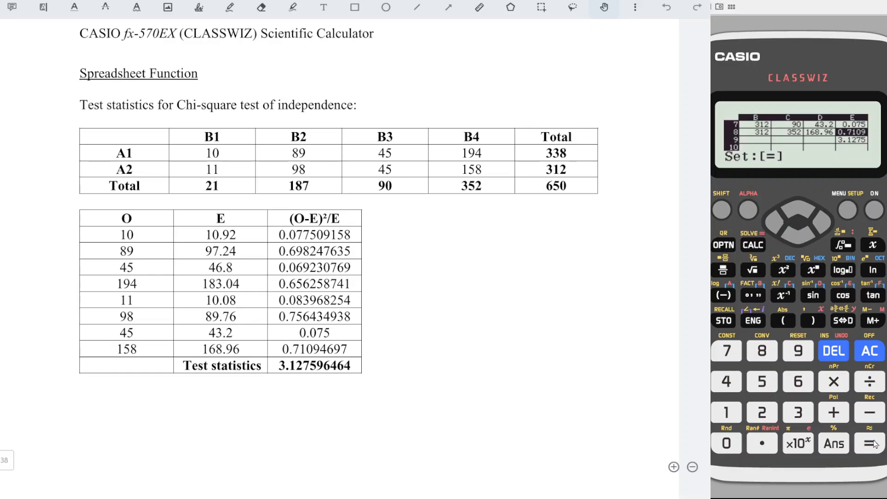
{"action": "left_click", "coordinate": [869, 443]}
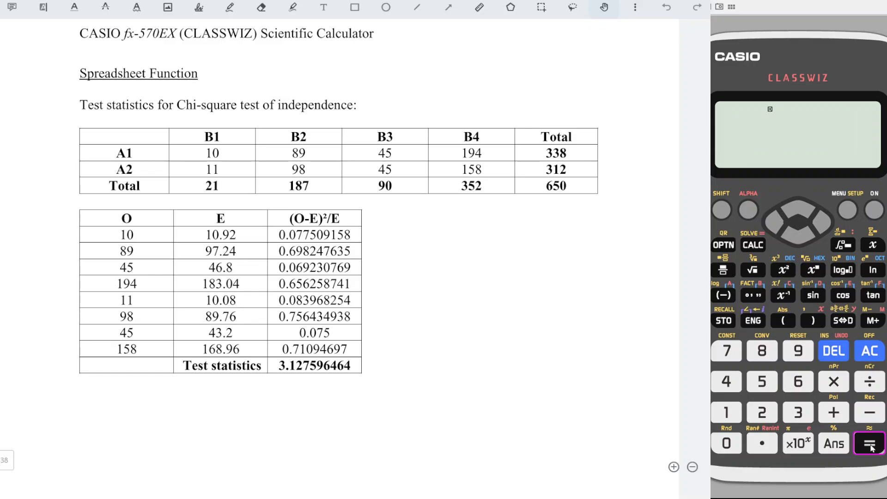
{"action": "left_click", "coordinate": [869, 443]}
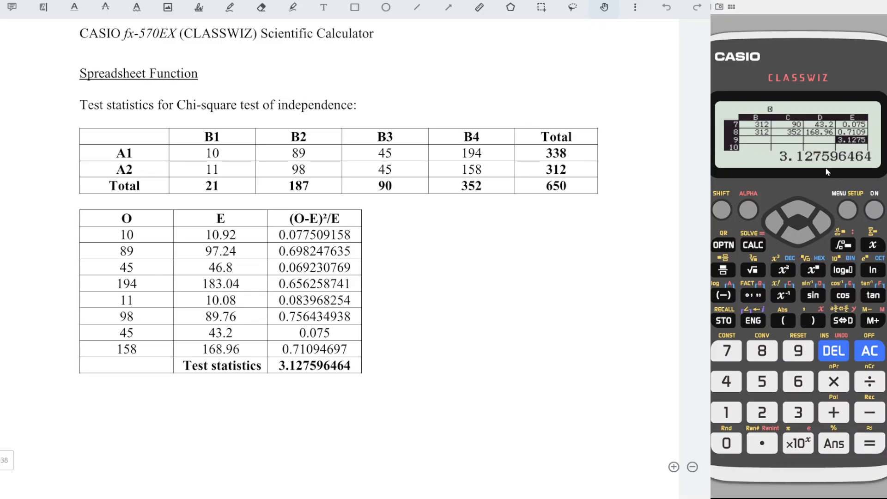
{"action": "left_click", "coordinate": [796, 219]}
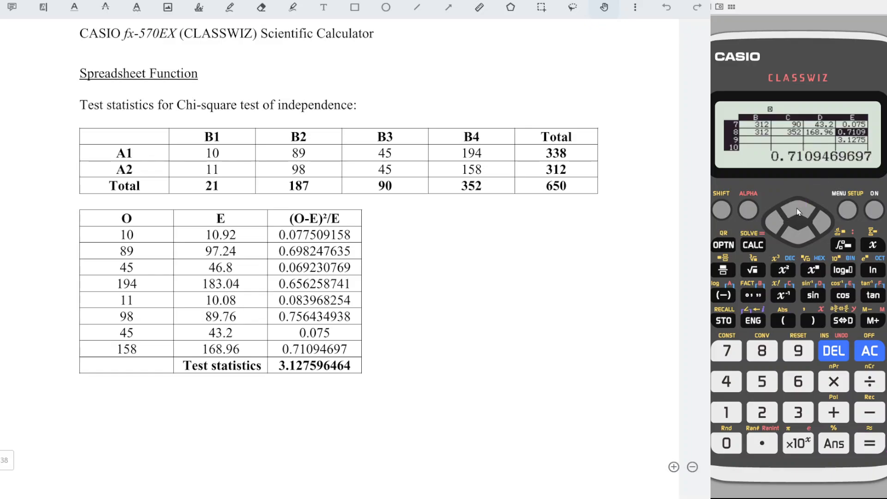